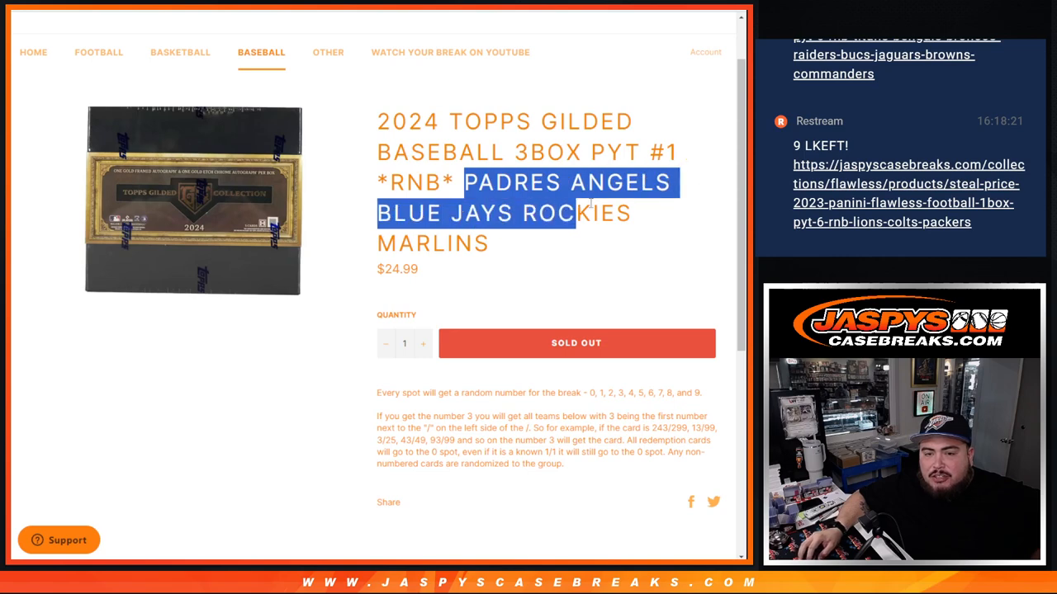
Shuffle the ten participant names in RANDOM.ORG and select the randomized list for copying.
{"action": "left_click", "coordinate": [517, 256]}
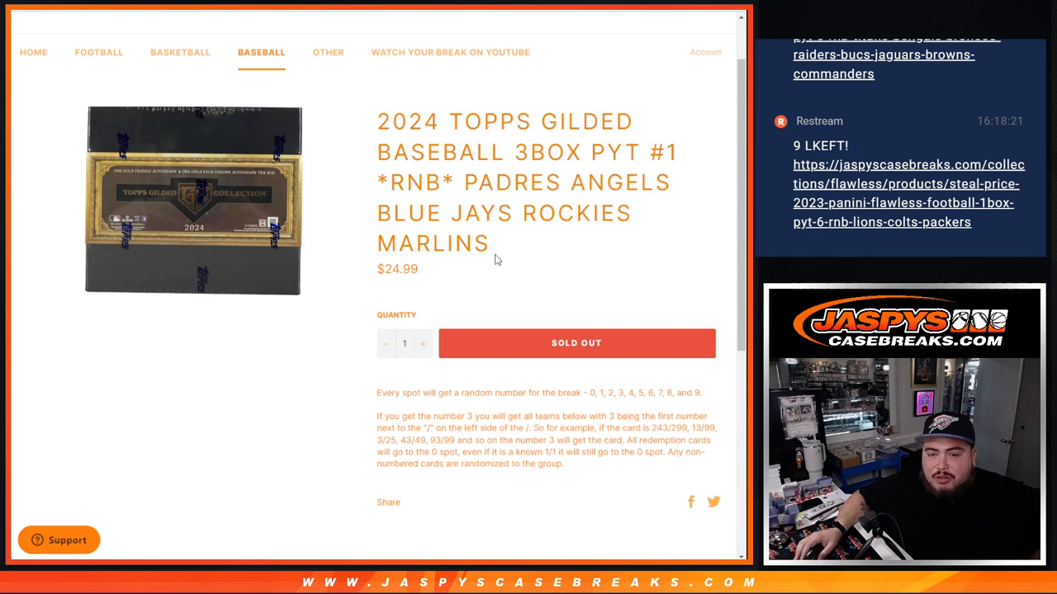
{"action": "left_click_drag", "start_coordinate": [469, 183], "coordinate": [489, 244]}
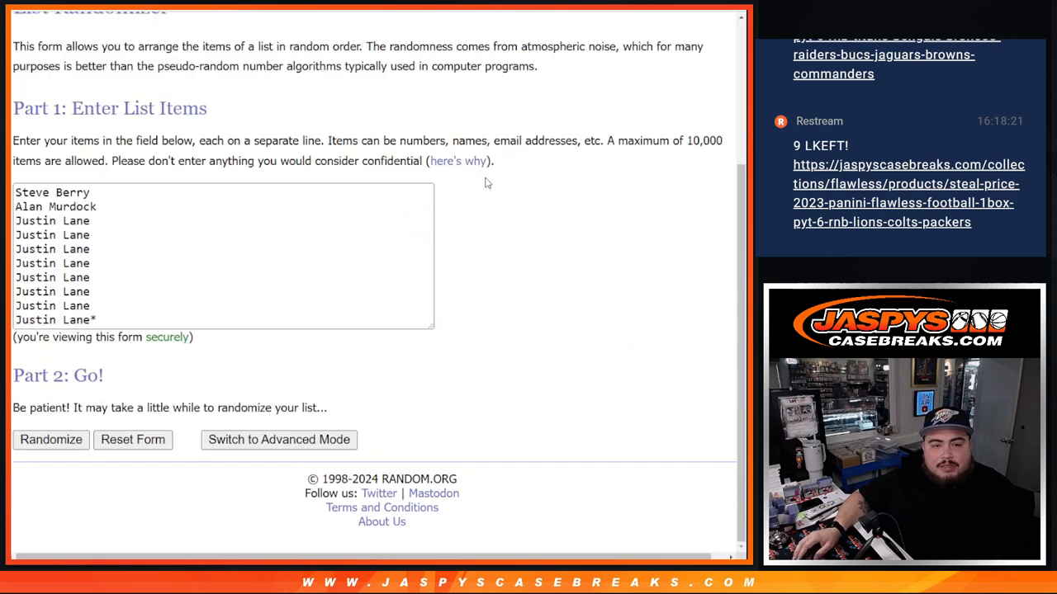
{"action": "left_click", "coordinate": [50, 439]}
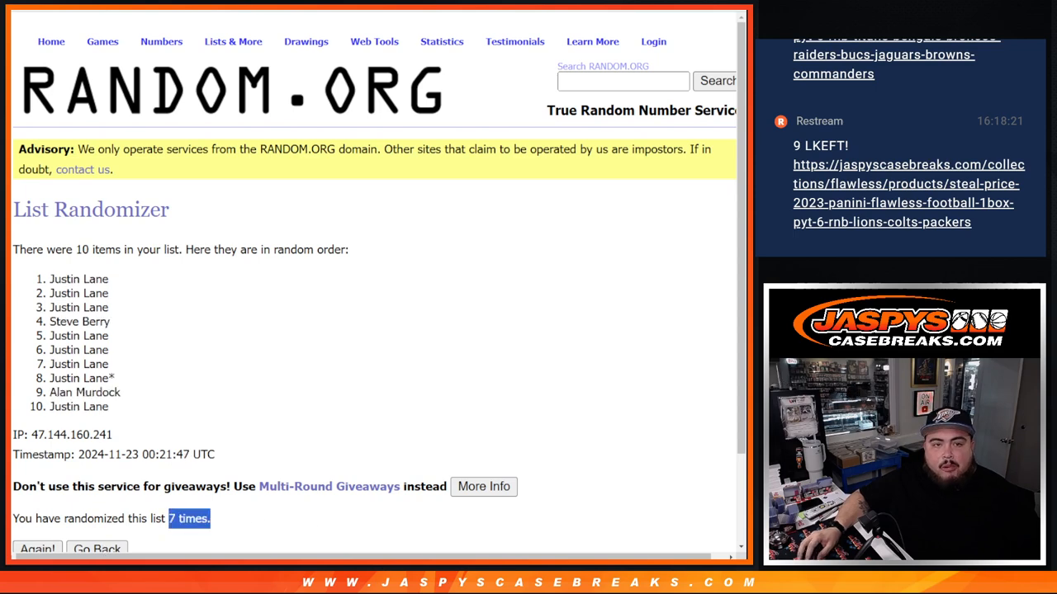
{"action": "left_click_drag", "start_coordinate": [50, 278], "coordinate": [116, 407]}
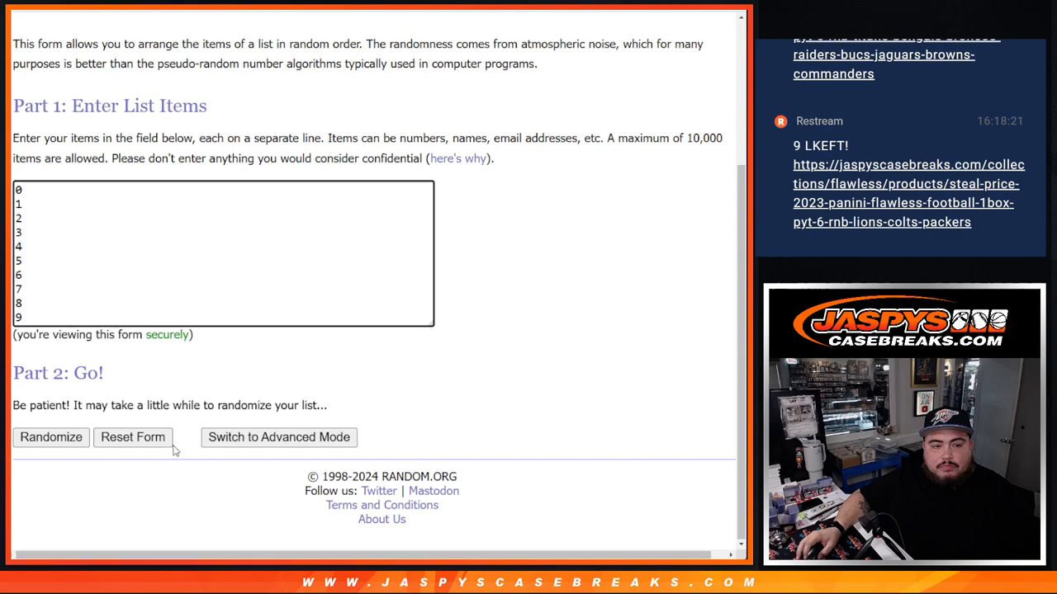
Randomize numbers 0–9 into 6, 7, 8, 1, 0, 3, 9, 4, 2, 5 and select them.
{"action": "left_click", "coordinate": [50, 437]}
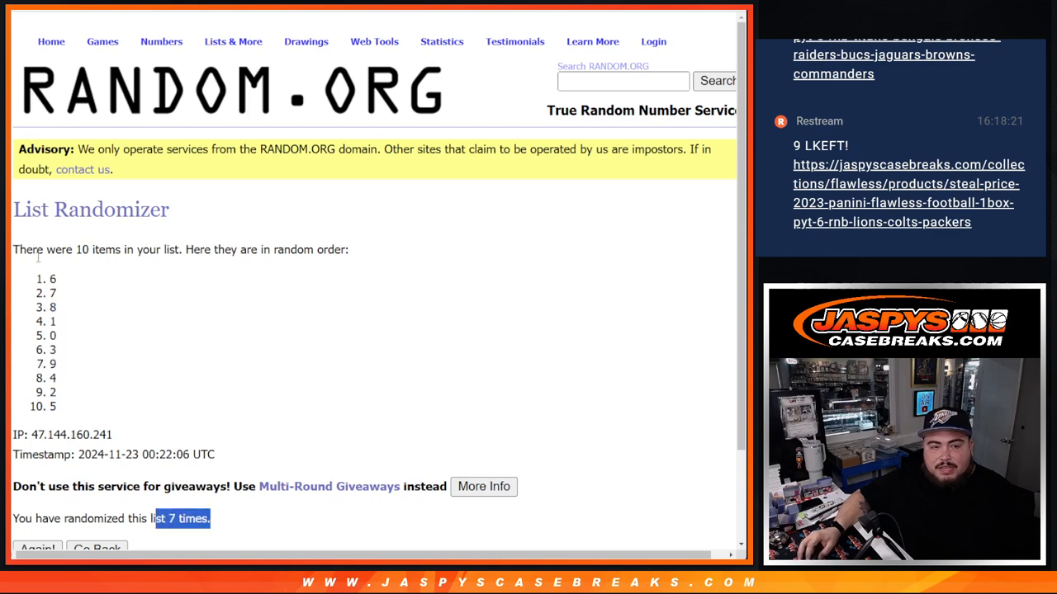
{"action": "left_click_drag", "start_coordinate": [53, 278], "coordinate": [53, 406]}
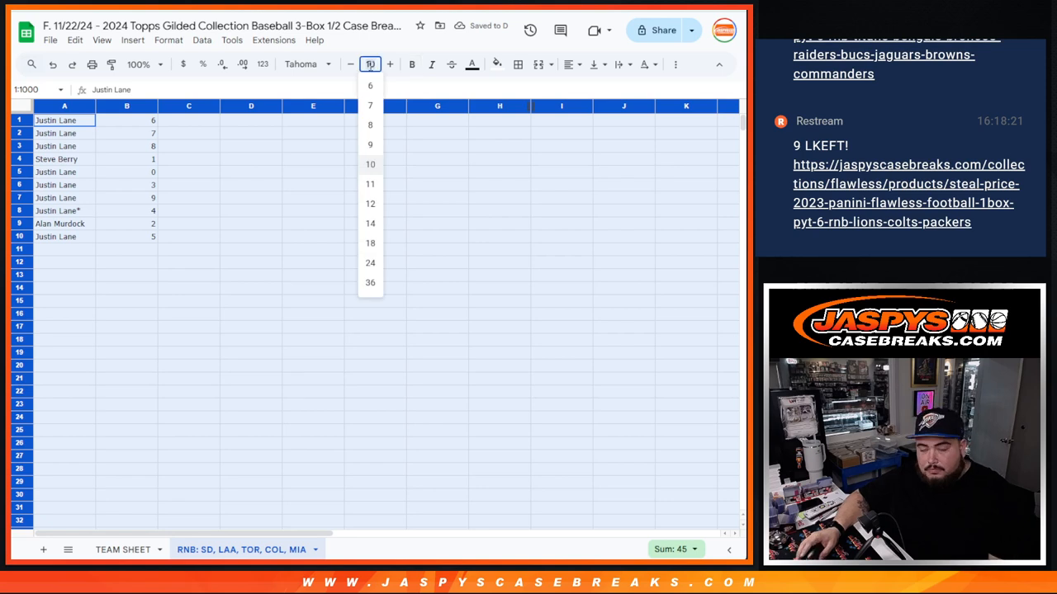
Enlarge the names and numbers to 24-point and widen the columns to fit.
{"action": "left_click", "coordinate": [370, 263]}
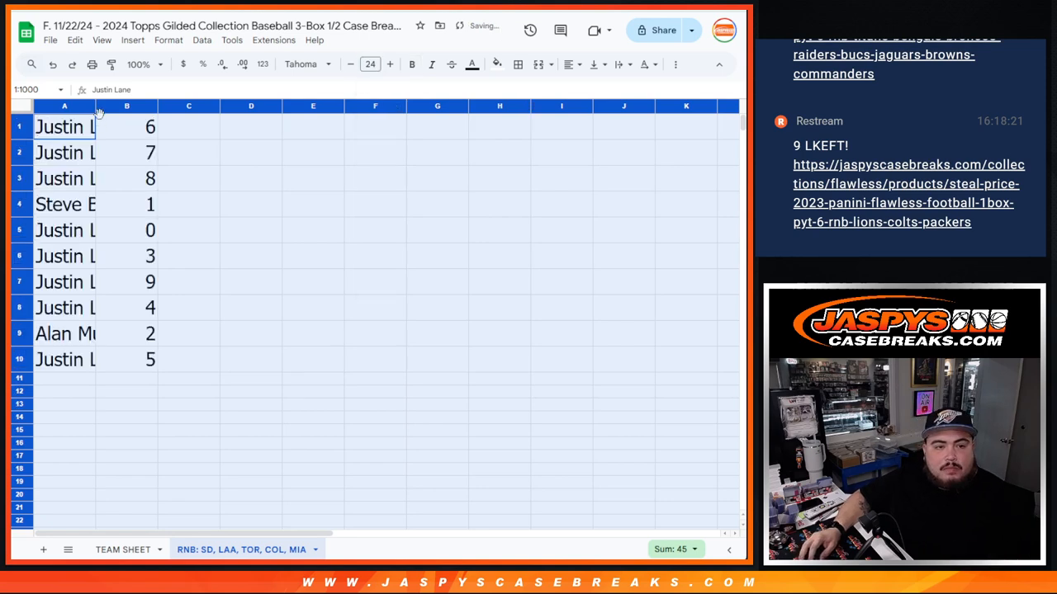
{"action": "left_click", "coordinate": [83, 126]}
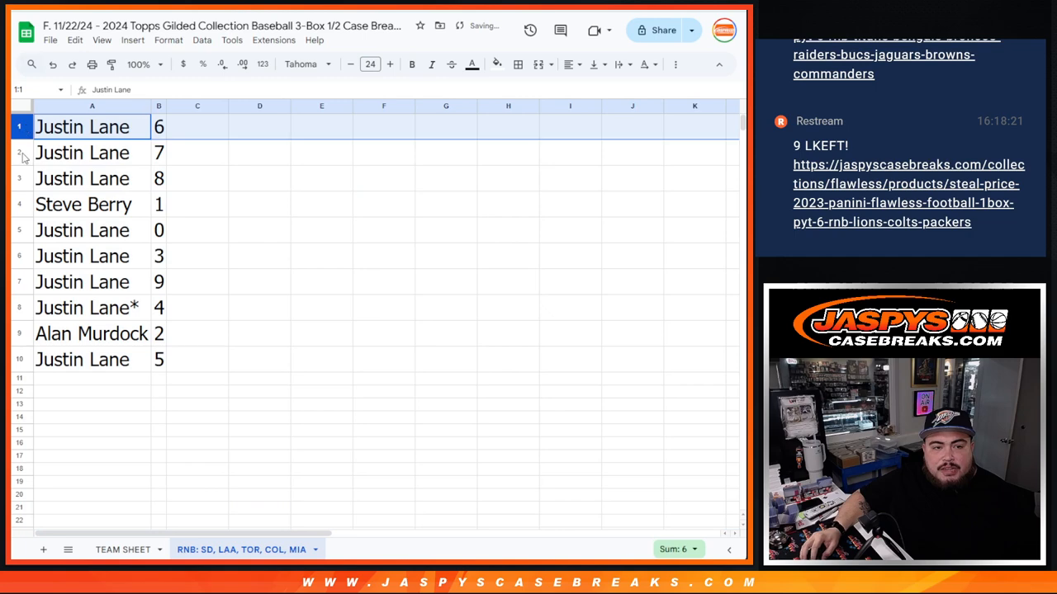
{"action": "left_click", "coordinate": [83, 229]}
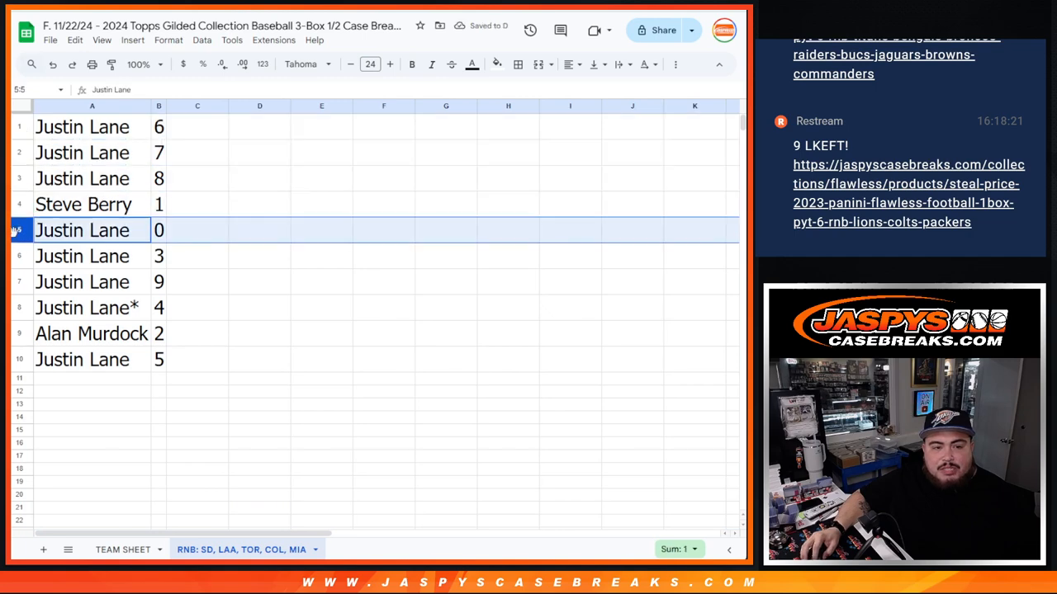
{"action": "left_click", "coordinate": [91, 307]}
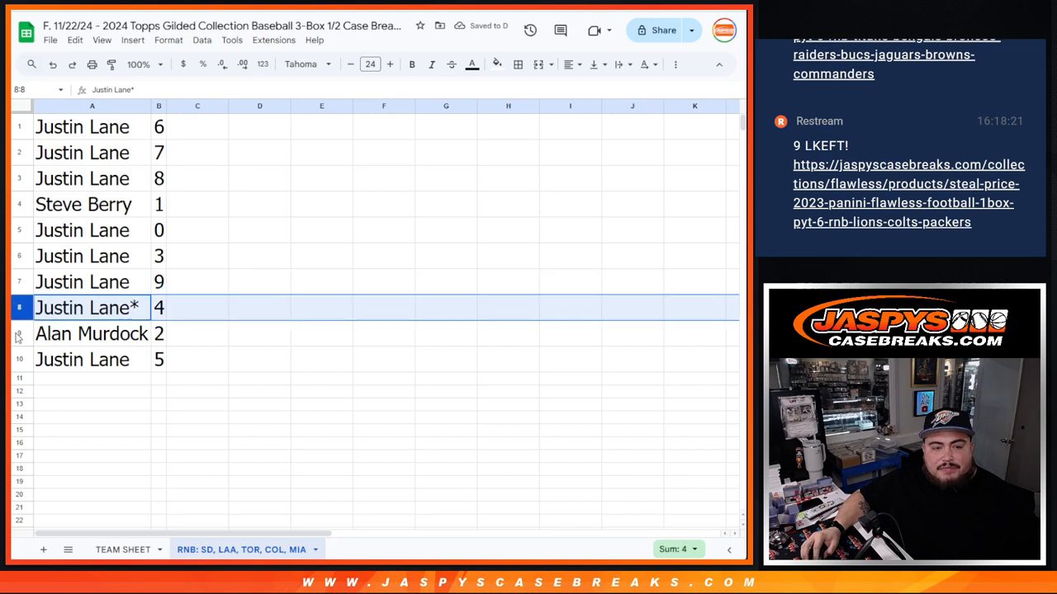
Sort the RNB sheet by column B so numbers run 0 to 9, and bring up printing.
{"action": "right_click", "coordinate": [158, 105]}
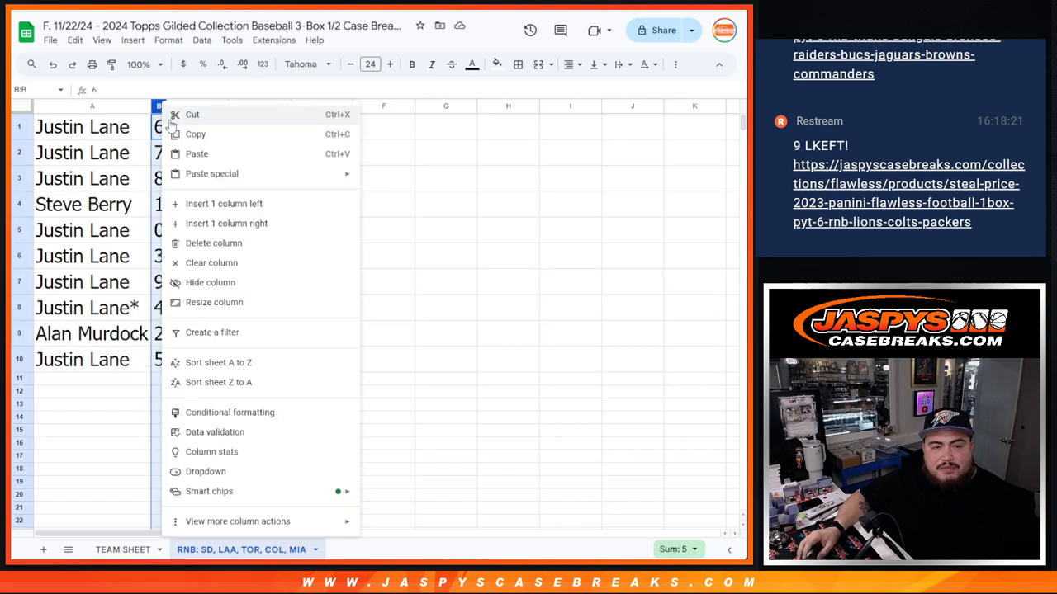
{"action": "left_click", "coordinate": [218, 363]}
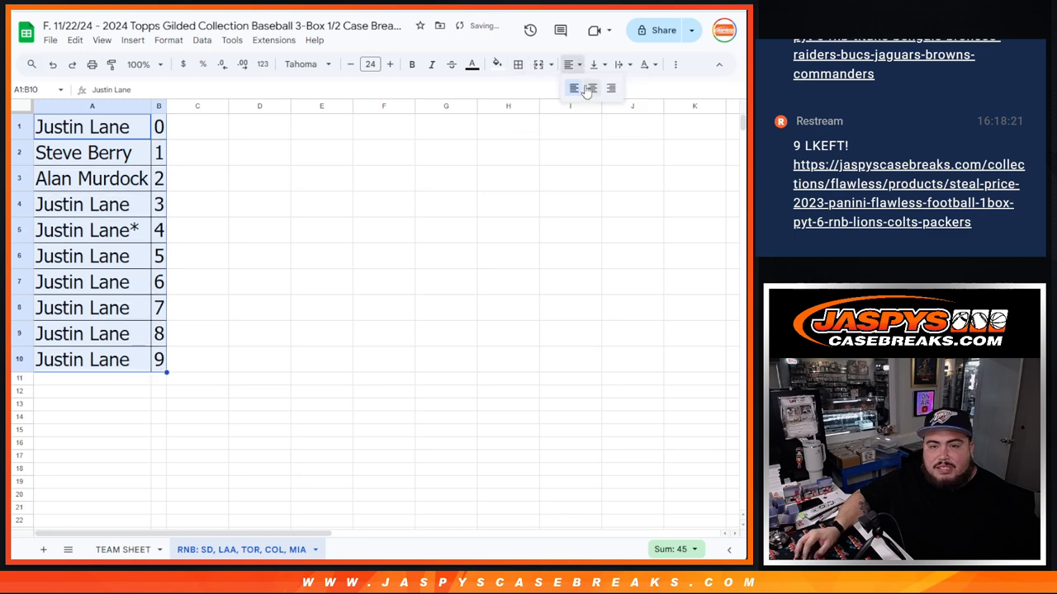
{"action": "key", "text": "ctrl+p"}
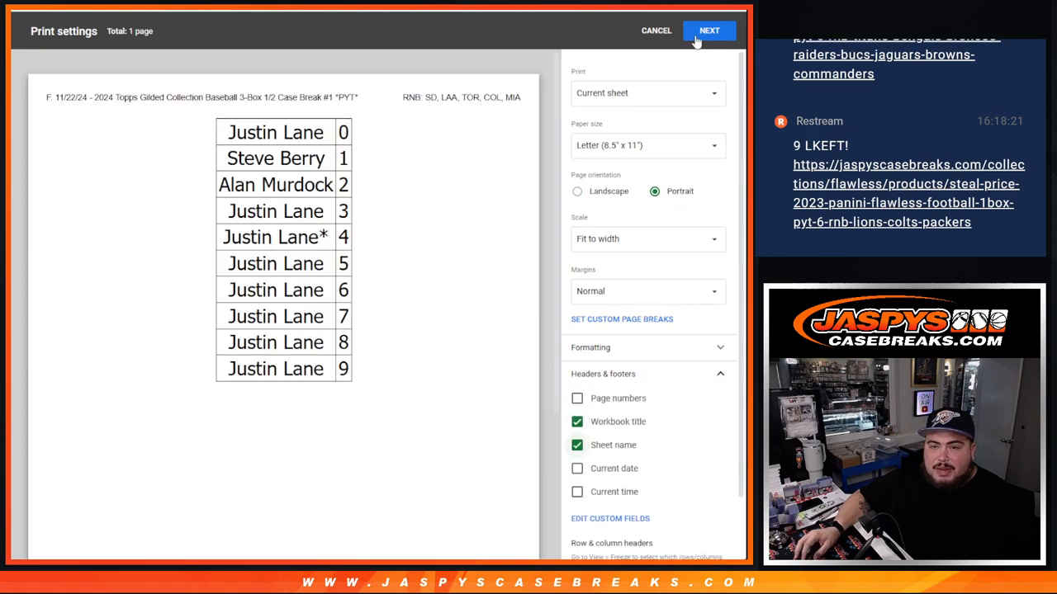
Send the sorted name-and-number list to the printer.
{"action": "left_click", "coordinate": [708, 30]}
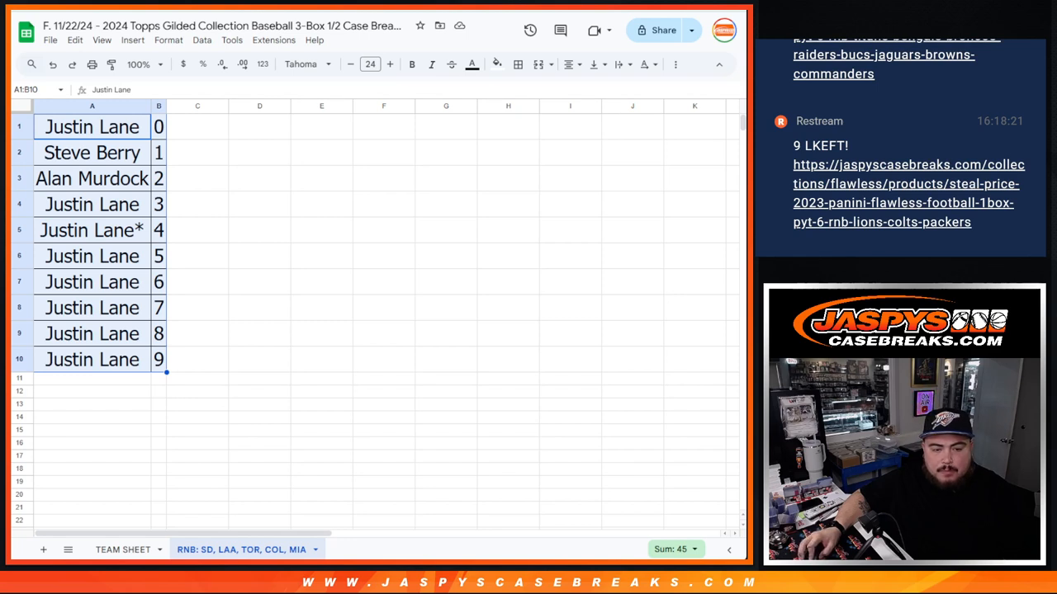
On TEAM SHEET, paste the 30 MLB teams beside the names and shrink text to 14-point.
{"action": "left_click", "coordinate": [198, 126]}
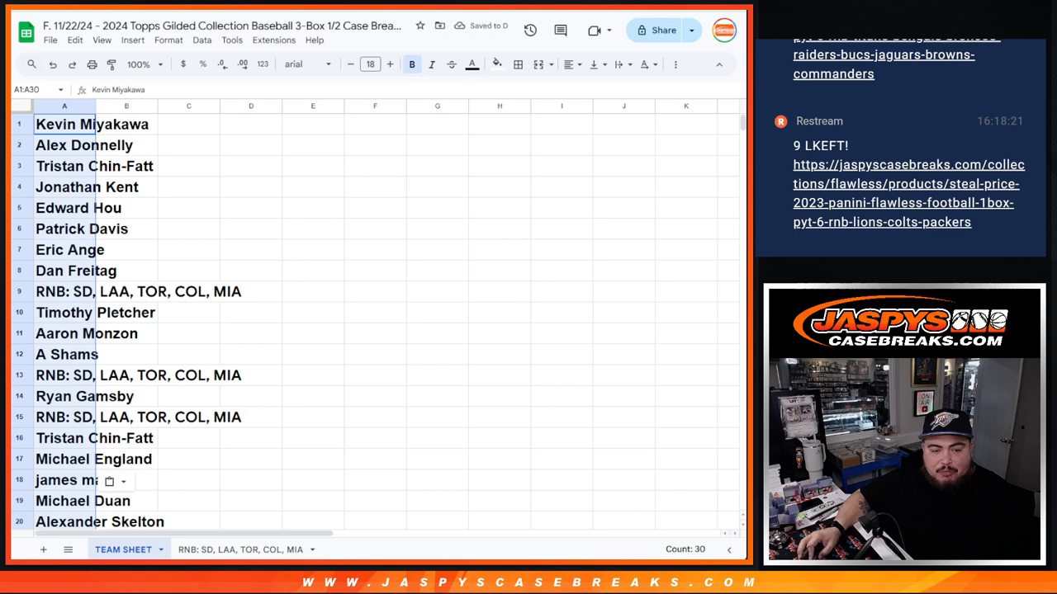
{"action": "left_click", "coordinate": [126, 123]}
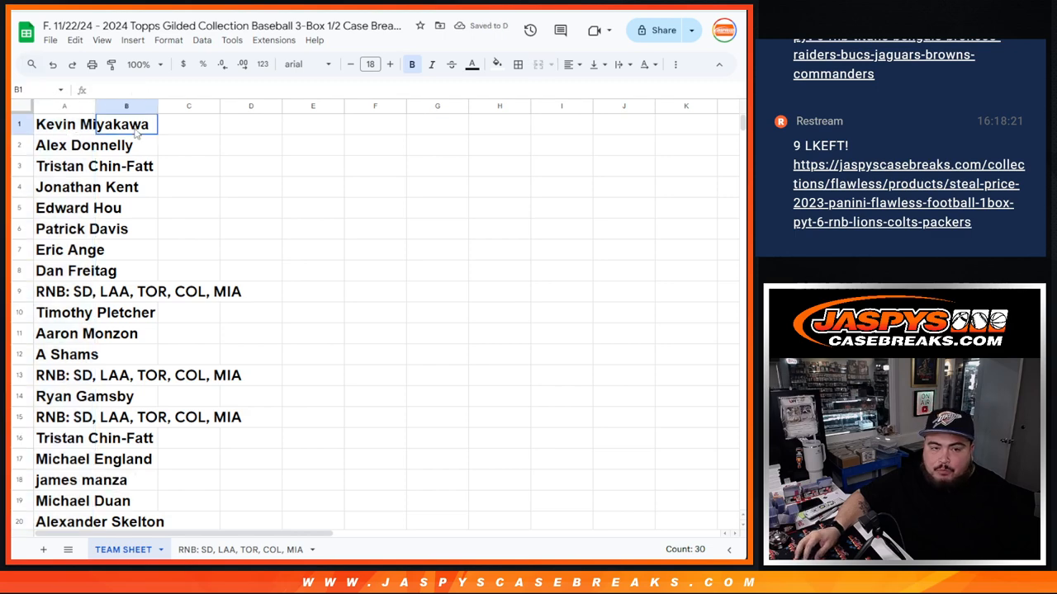
{"action": "left_click", "coordinate": [351, 63]}
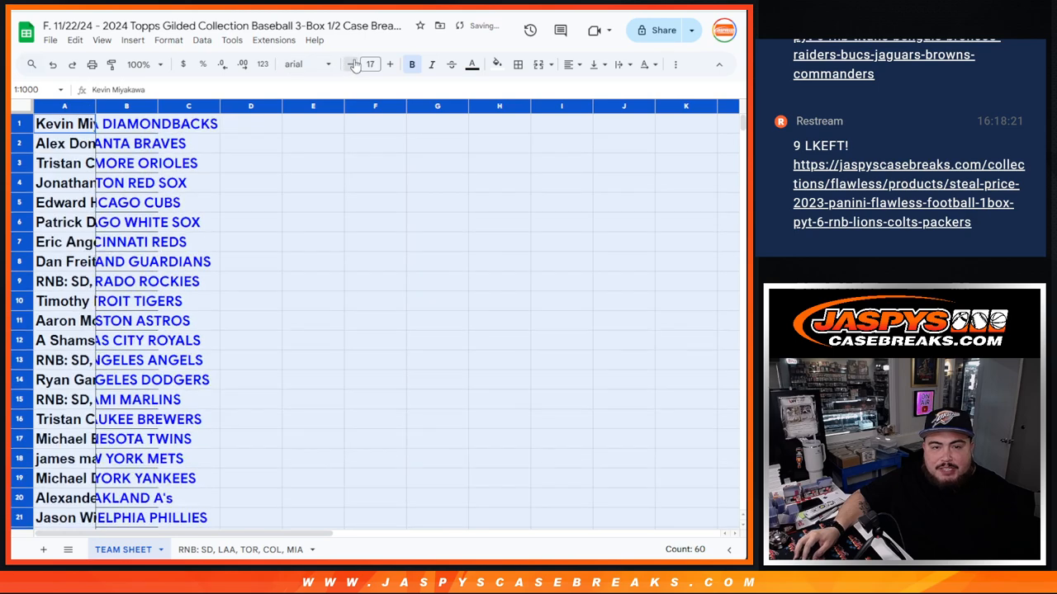
{"action": "left_click", "coordinate": [350, 63]}
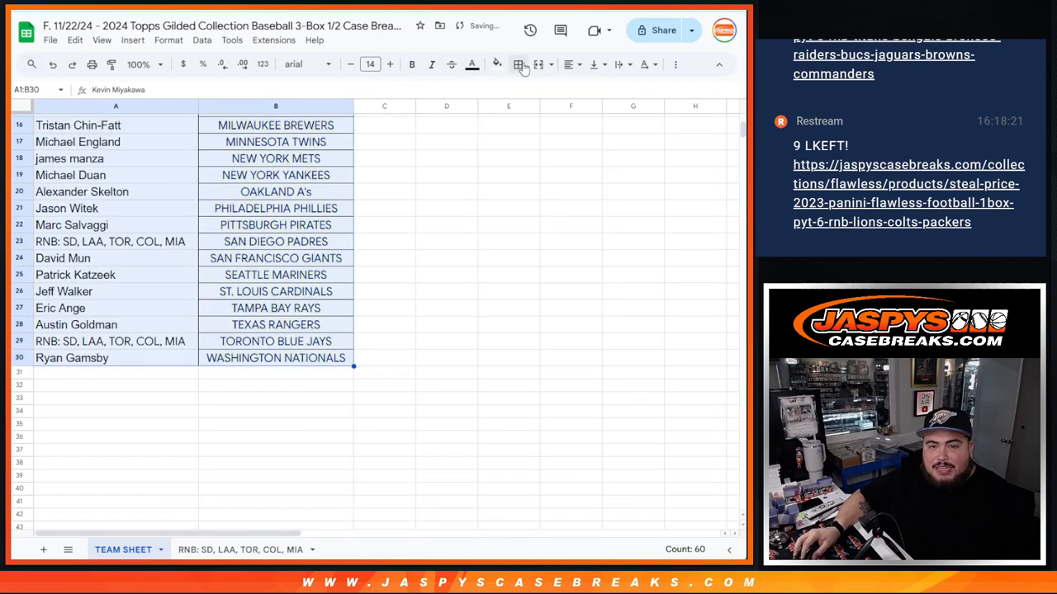
{"action": "scroll", "scroll_direction": "up", "scroll_amount": 3}
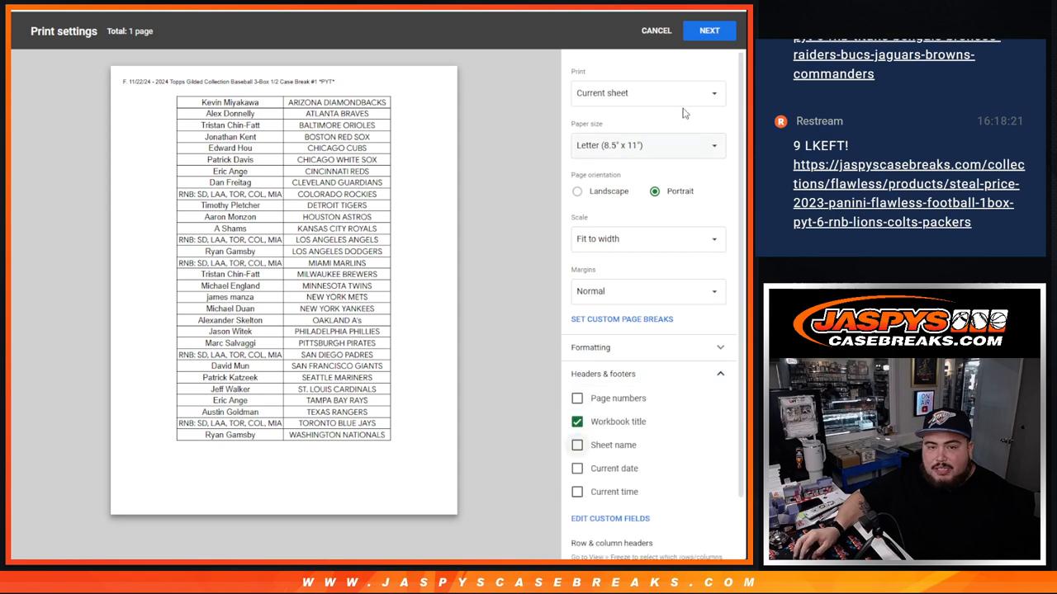
Print the team sheet on one portrait Letter page.
{"action": "left_click", "coordinate": [708, 31]}
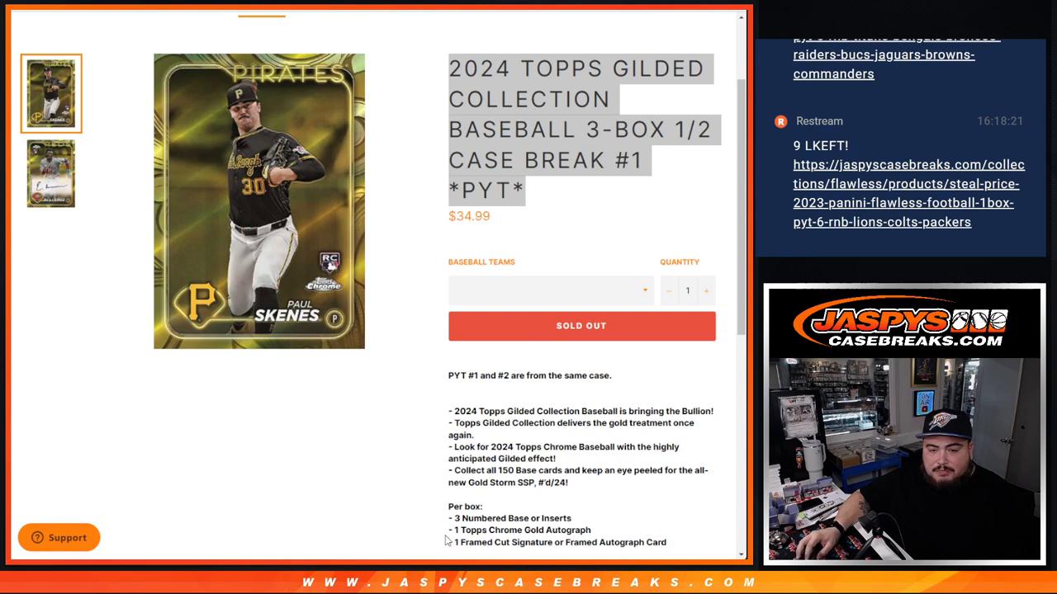
{"action": "mouse_move", "coordinate": [491, 518]}
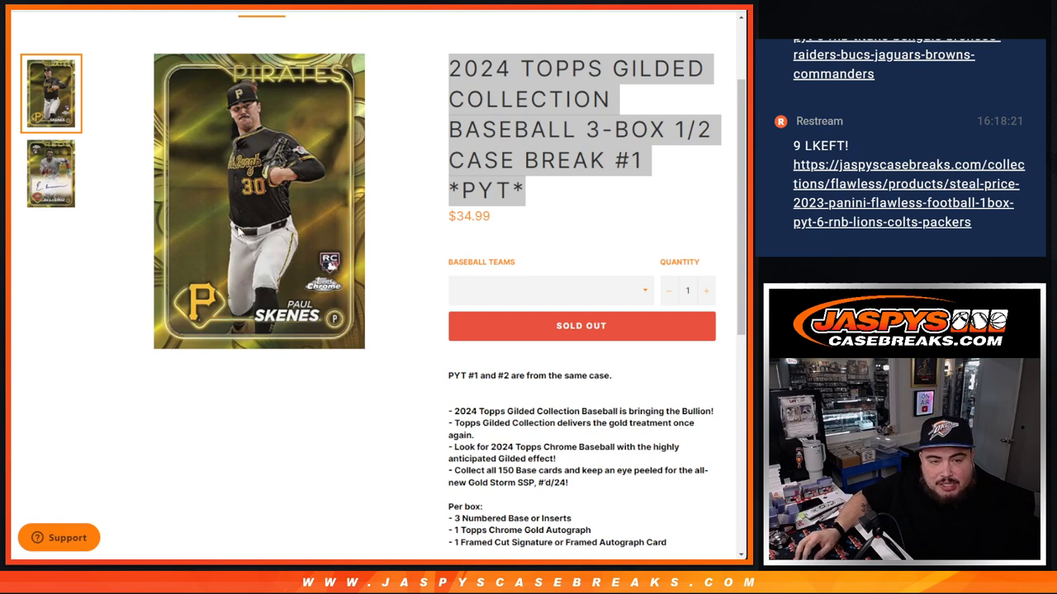
{"action": "mouse_move", "coordinate": [351, 437]}
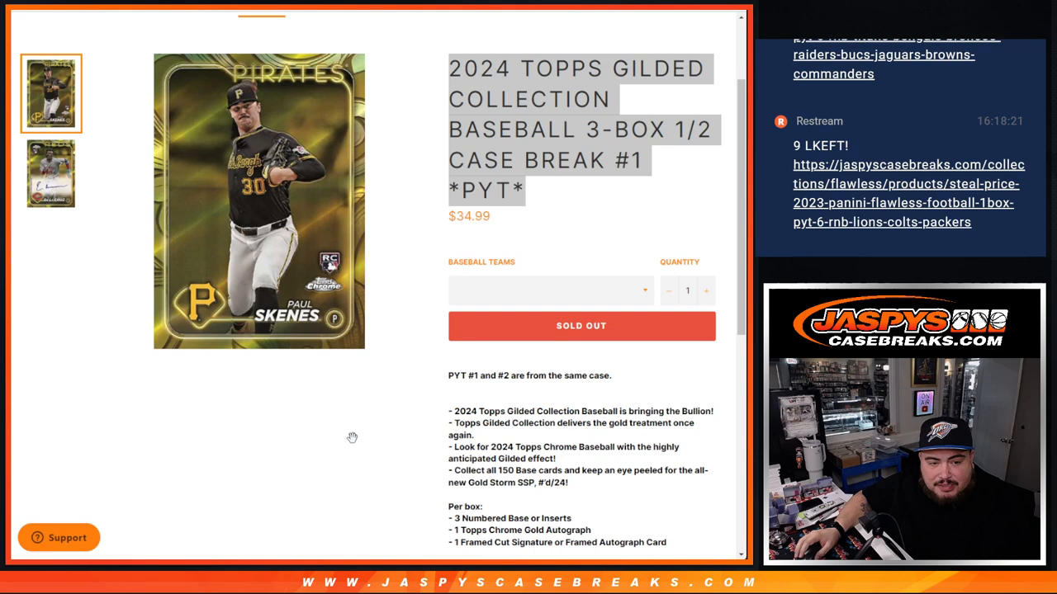